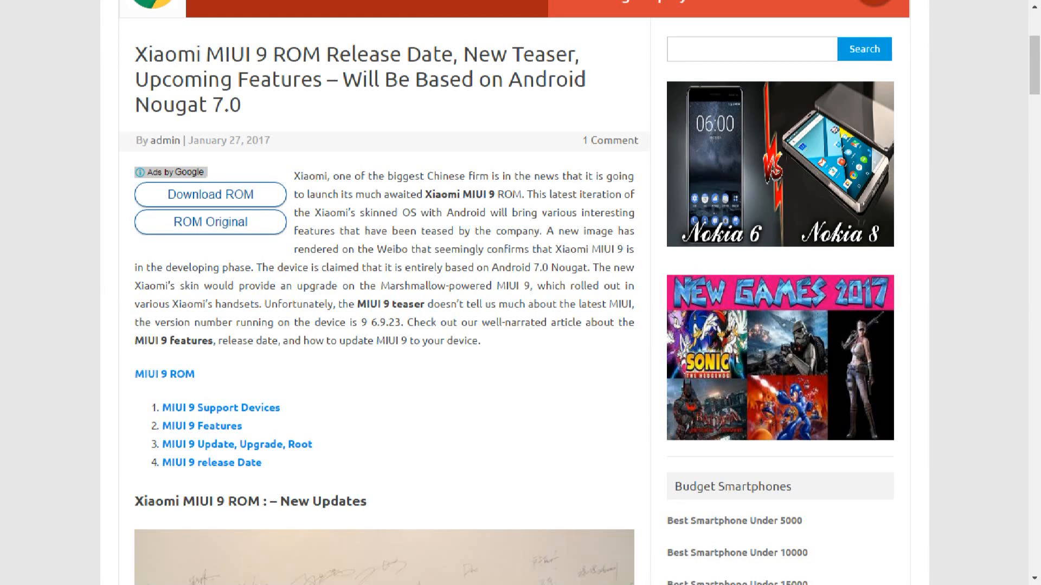
Read down from the article's introduction into the New Updates section.
drag(134, 53, 243, 105)
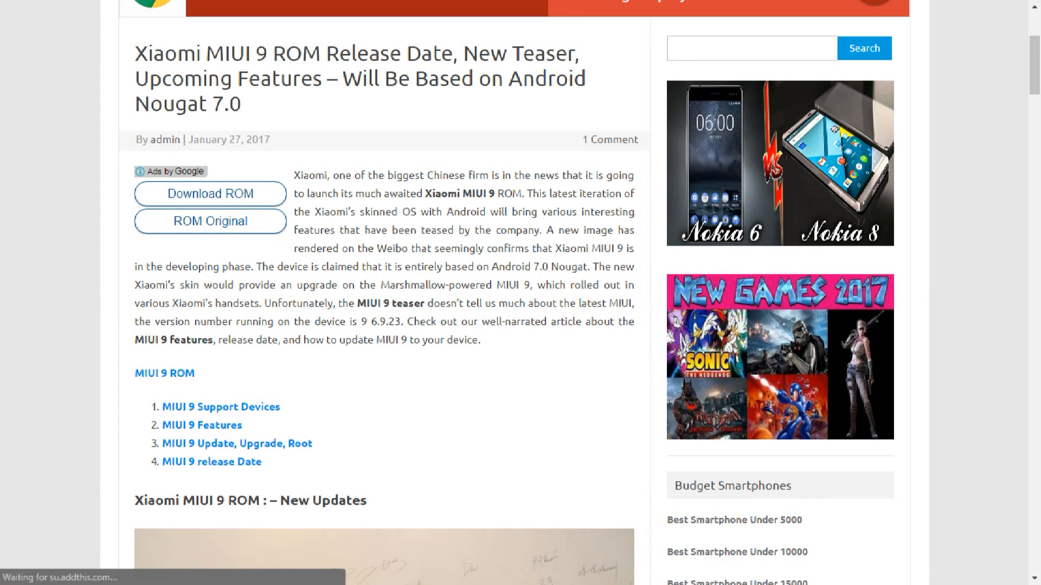
scroll(down, 3)
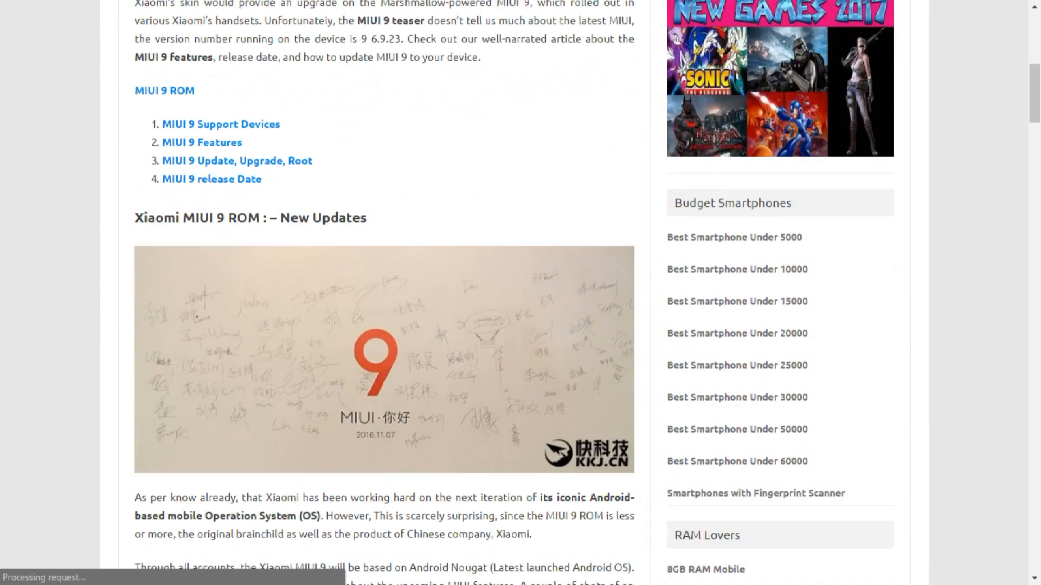
scroll(down, 3)
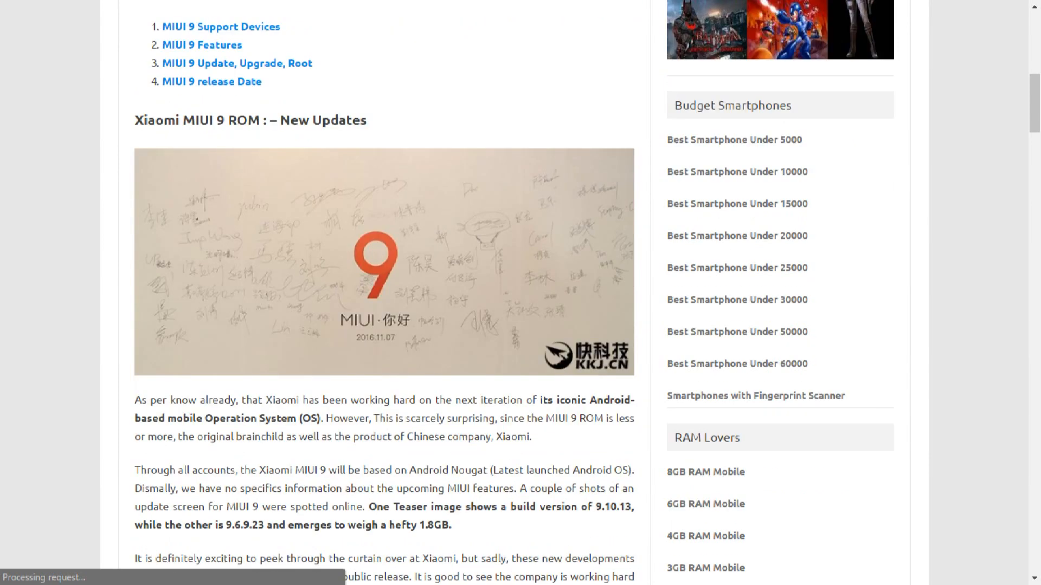
scroll(down, 3)
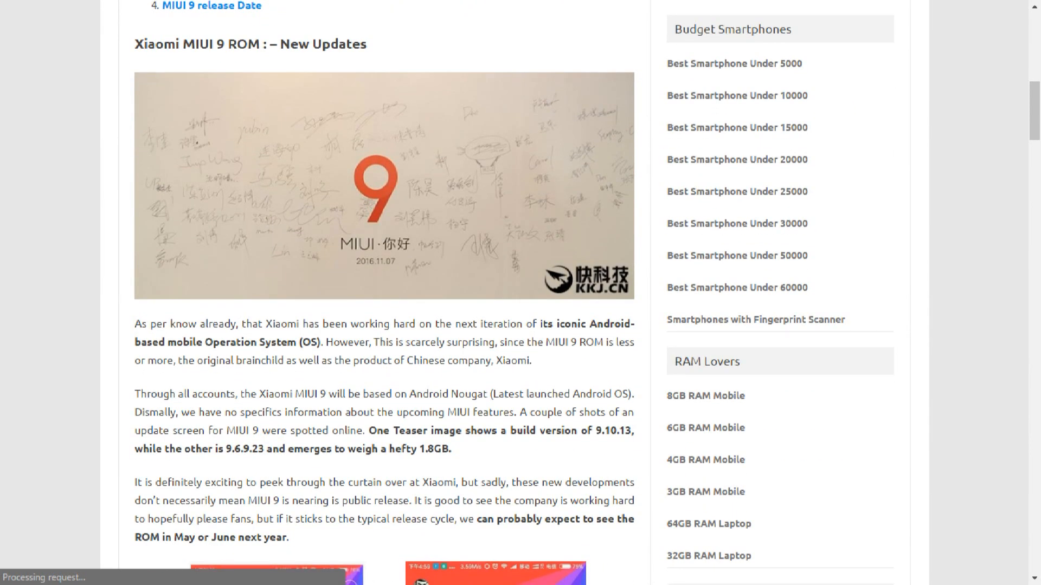
scroll(down, 3)
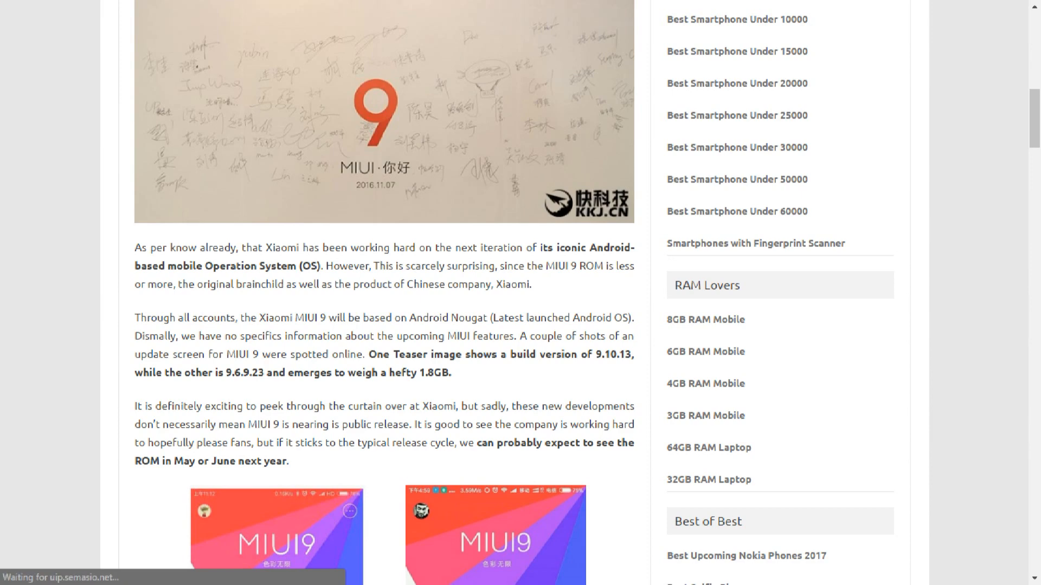
Highlight the sentence about a May or June release, then the word May.
drag(462, 443, 288, 462)
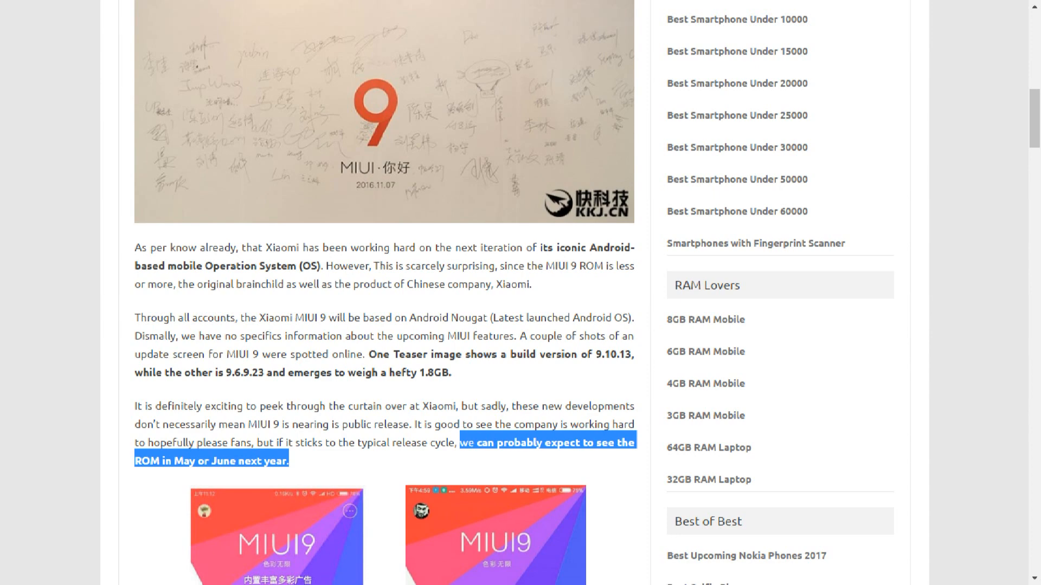
double_click(184, 460)
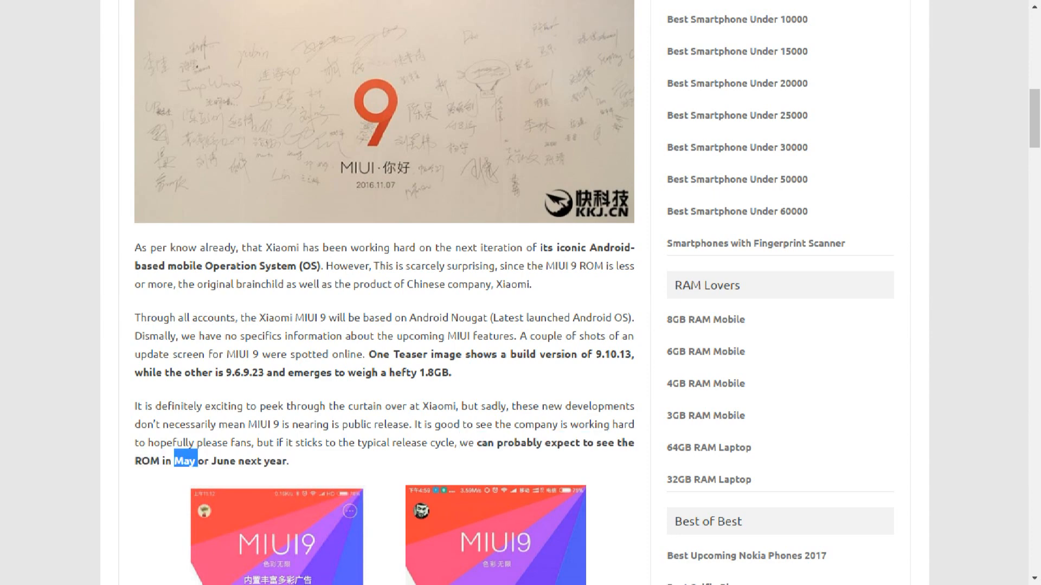
double_click(221, 462)
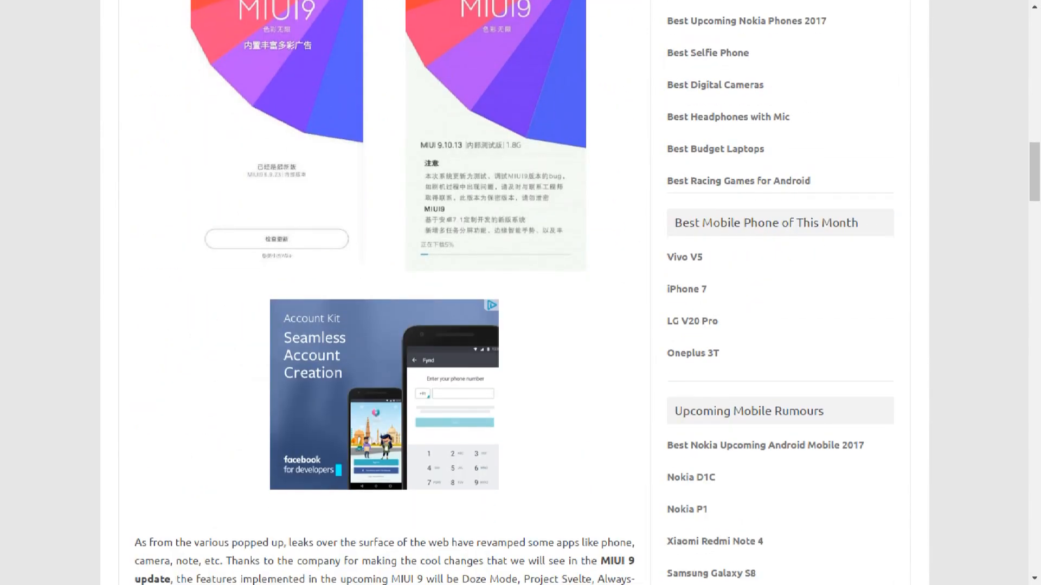
Read down through the release date section to the supported devices list.
scroll(down, 3)
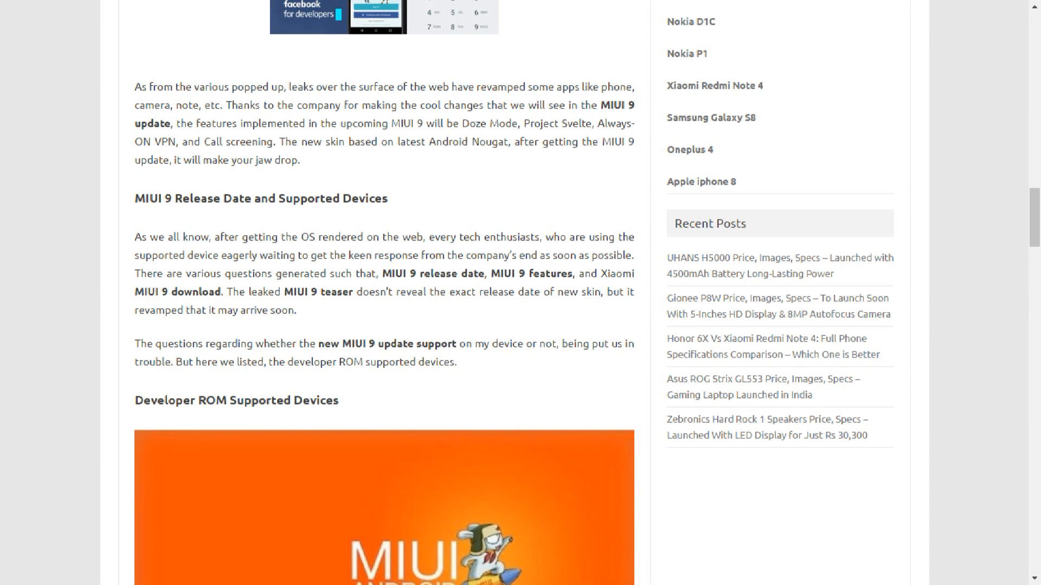
scroll(down, 3)
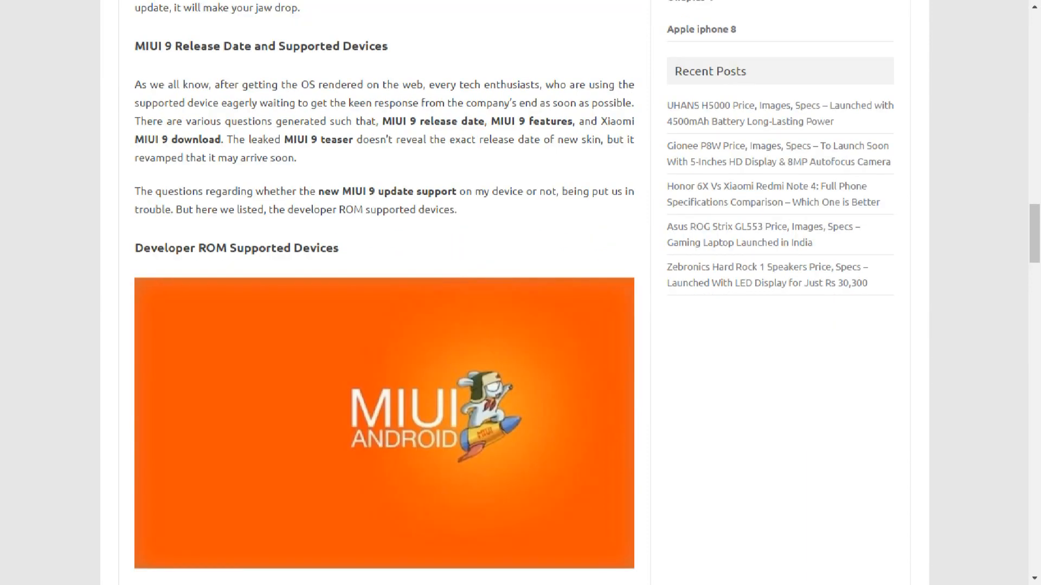
scroll(down, 3)
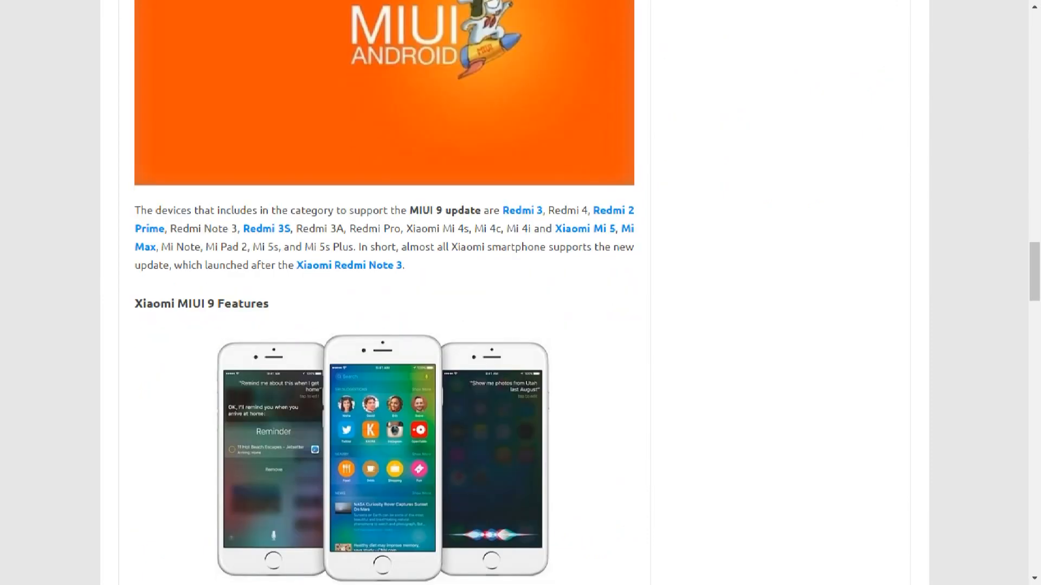
scroll(down, 3)
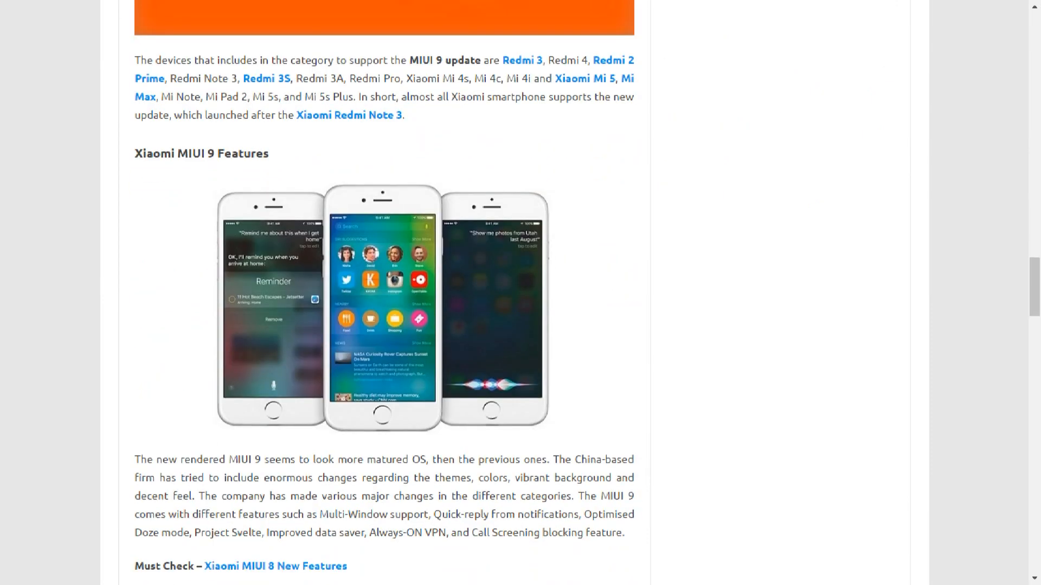
Highlight the supported devices paragraph and the word Redmi, then clear the selection and continue to Features.
drag(153, 458, 596, 532)
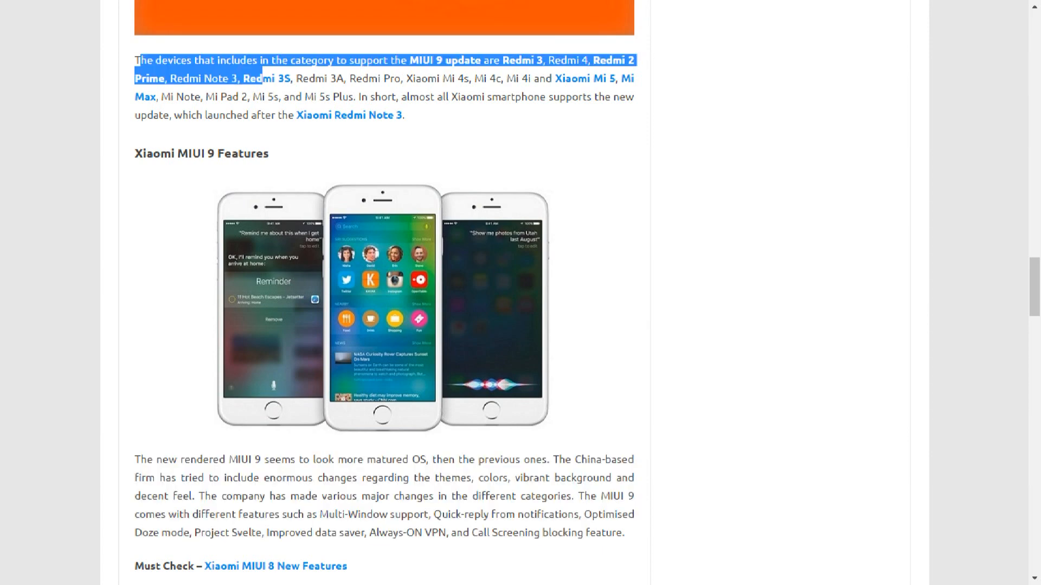
drag(265, 78, 404, 115)
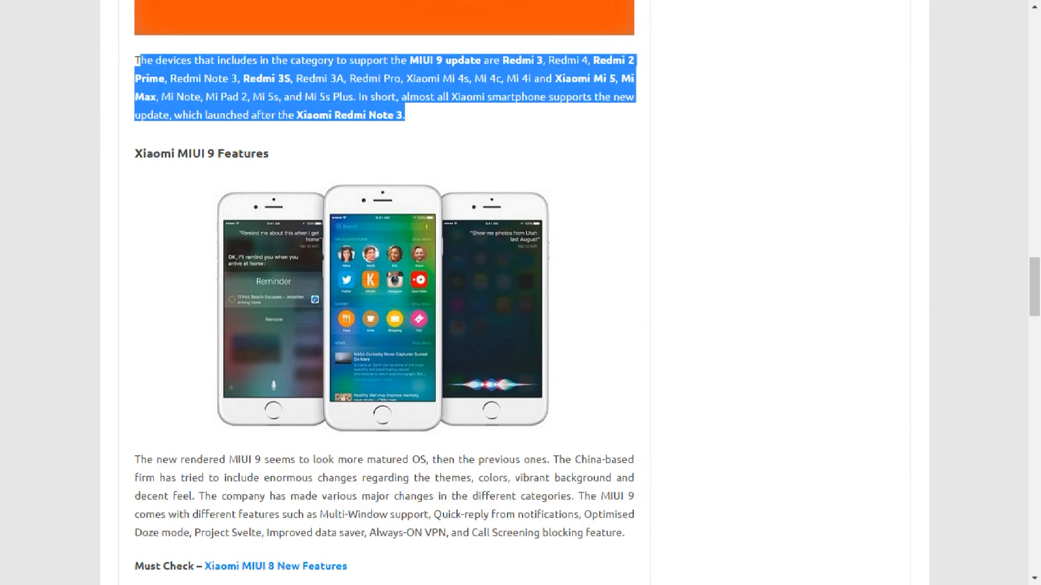
double_click(311, 78)
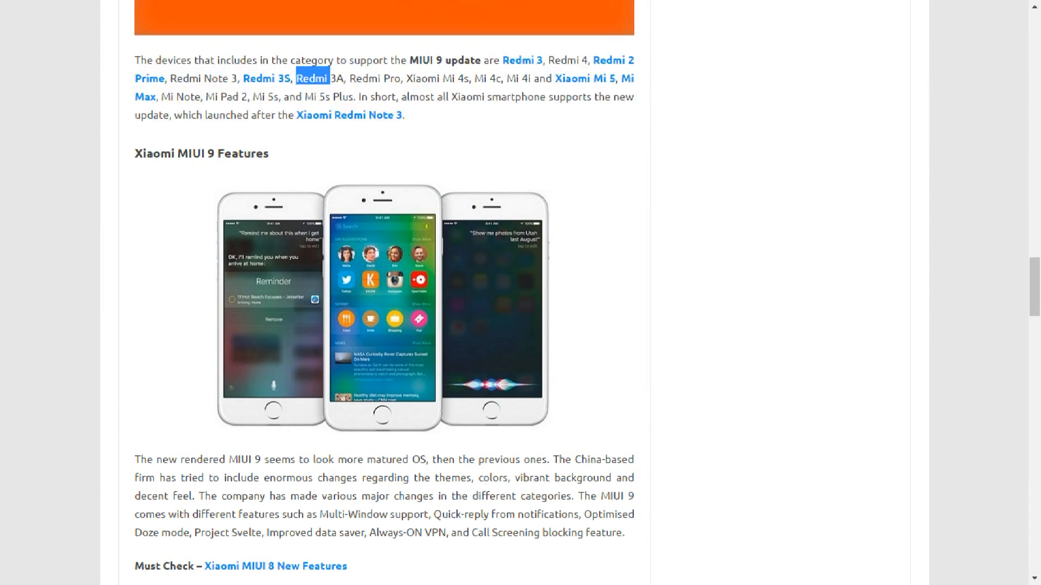
click(313, 78)
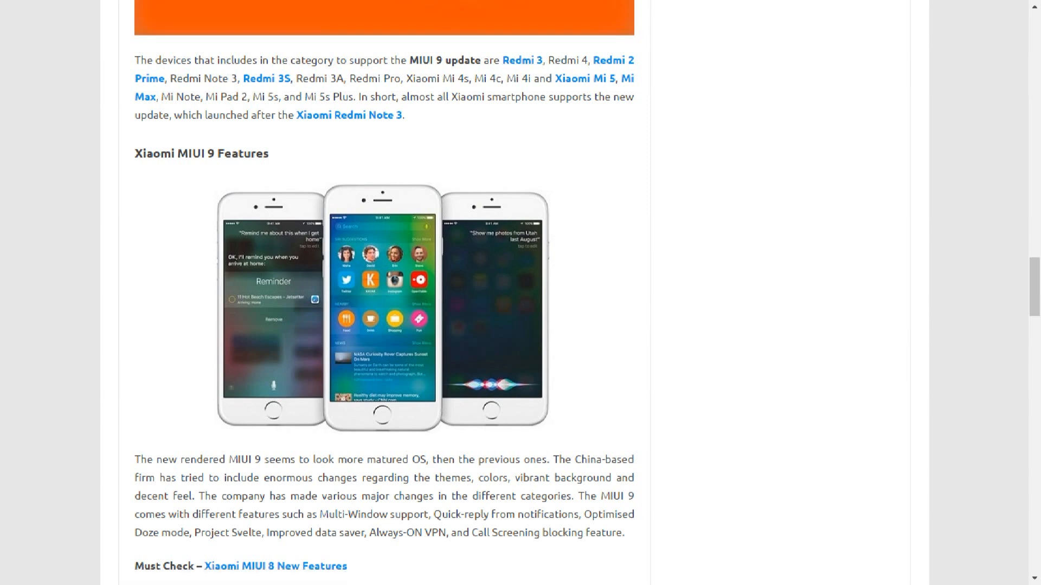
scroll(down, 3)
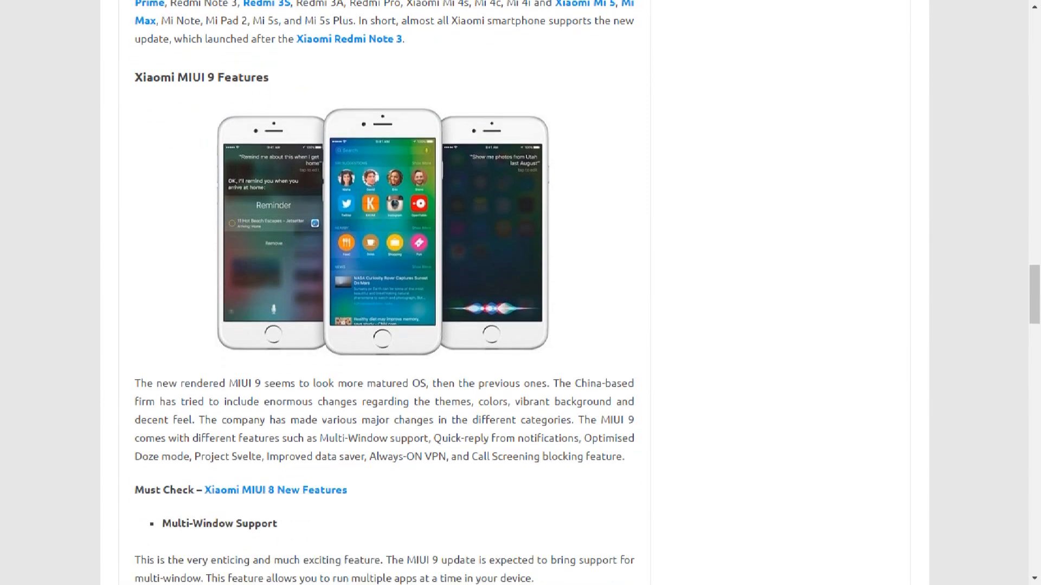
Read the features section, highlighting the Quick Reply Notifications and Always ON-VPN headings.
scroll(down, 3)
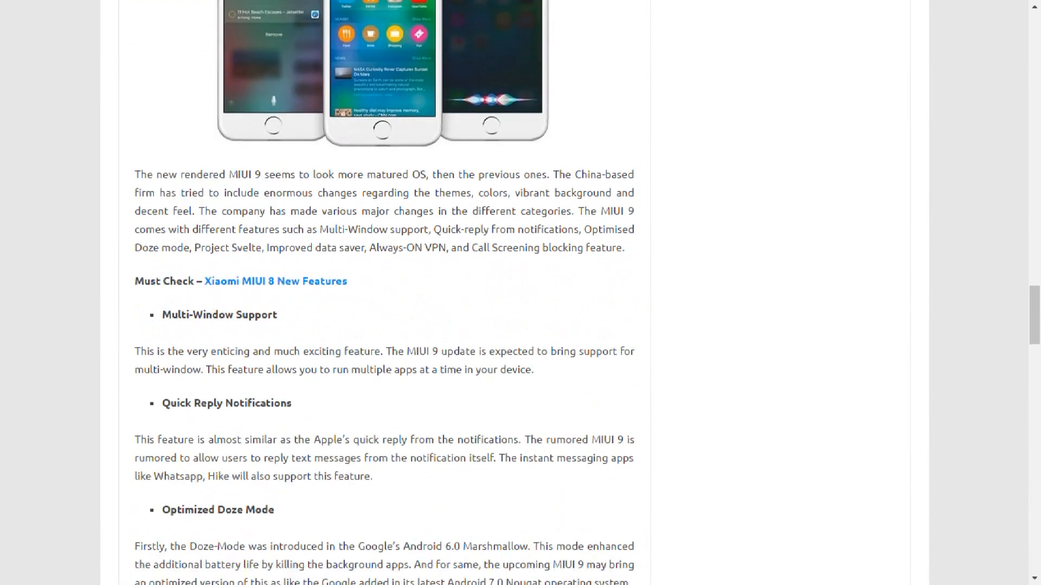
scroll(down, 3)
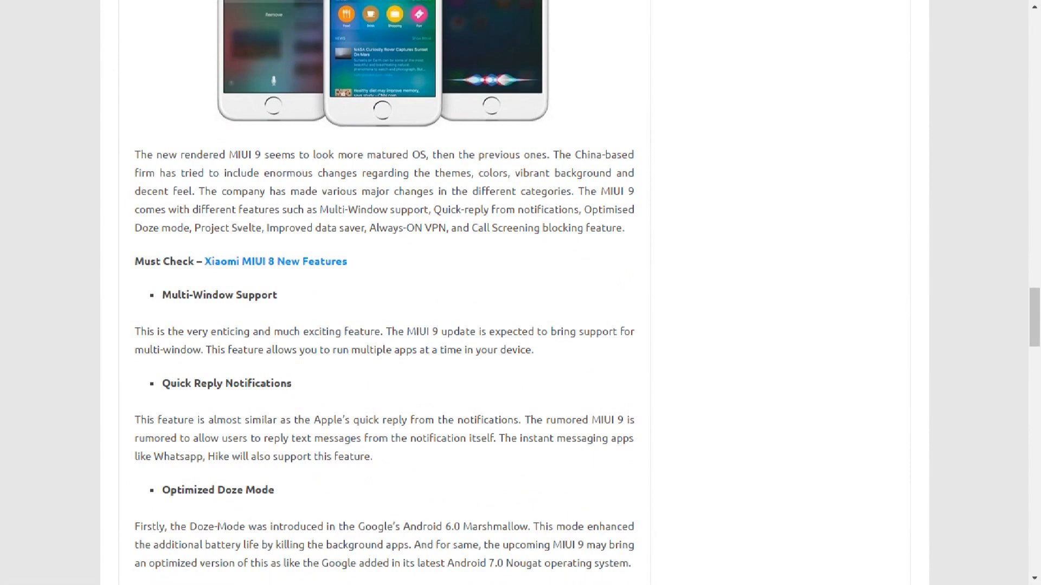
double_click(218, 295)
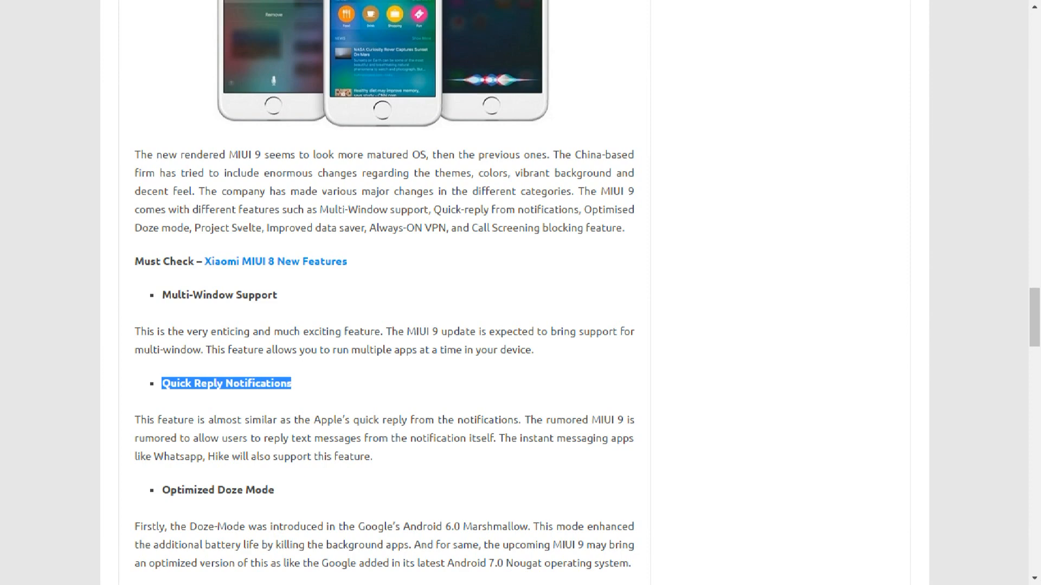
scroll(down, 3)
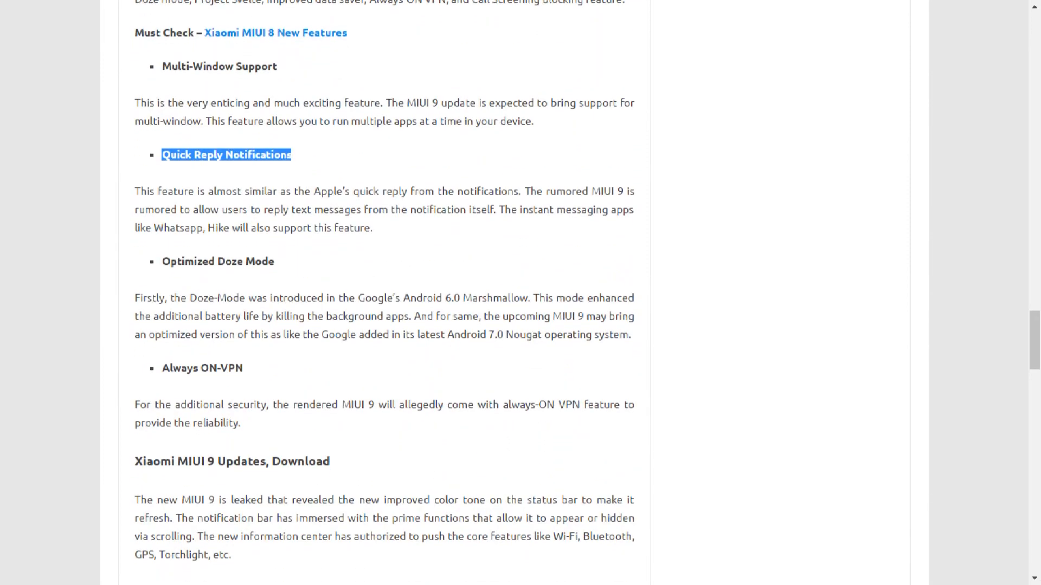
double_click(217, 261)
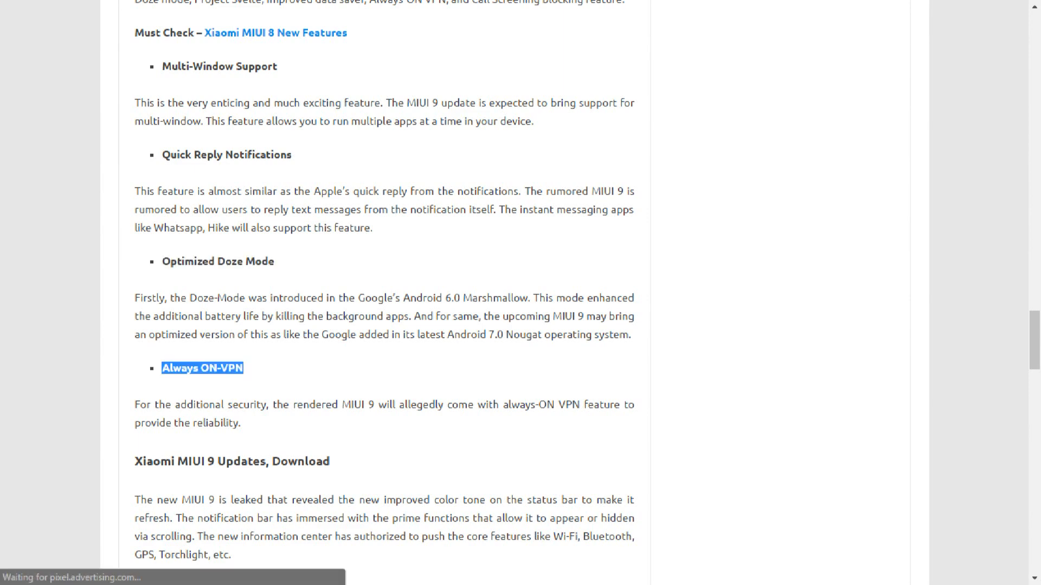
Read through the upgrade and release-date sections, then return to the article's title and contents list.
scroll(down, 3)
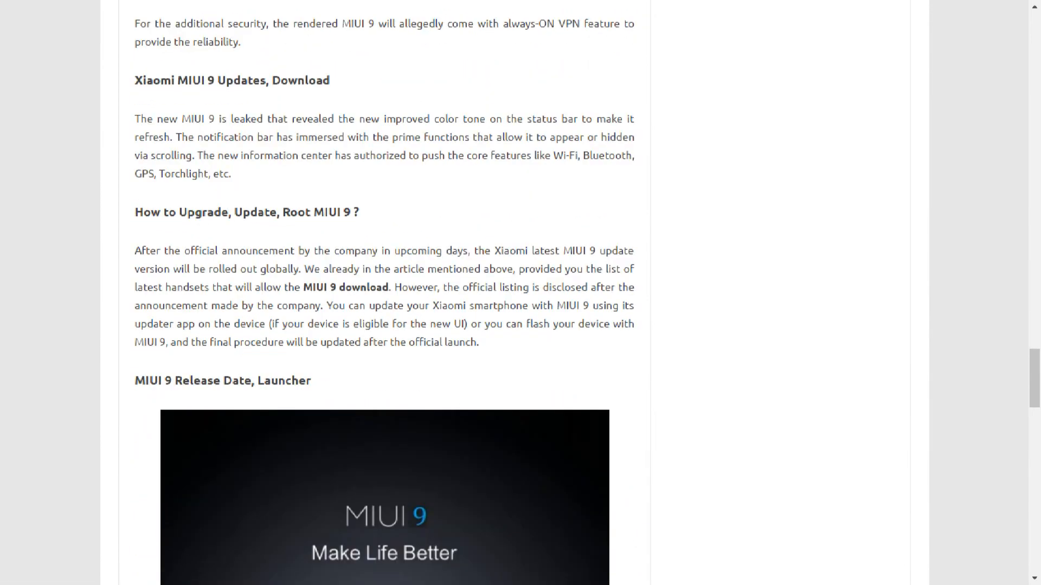
scroll(down, 3)
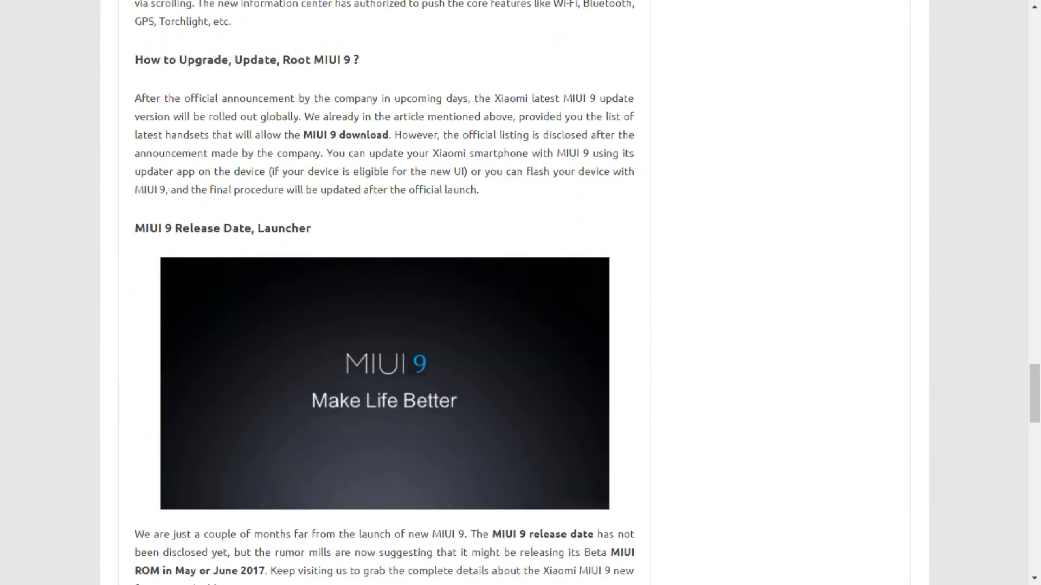
scroll(down, 3)
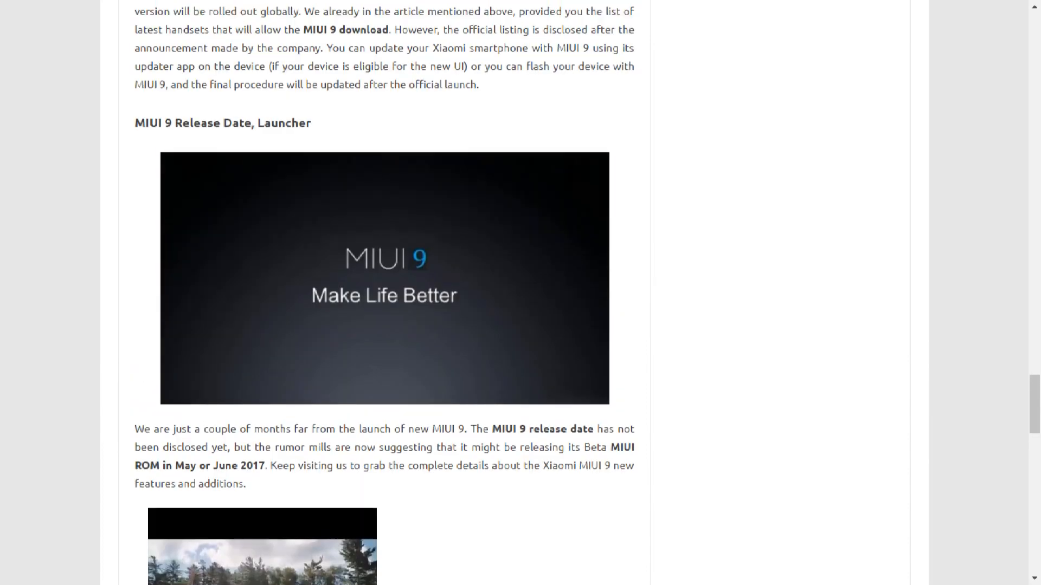
scroll(down, 3)
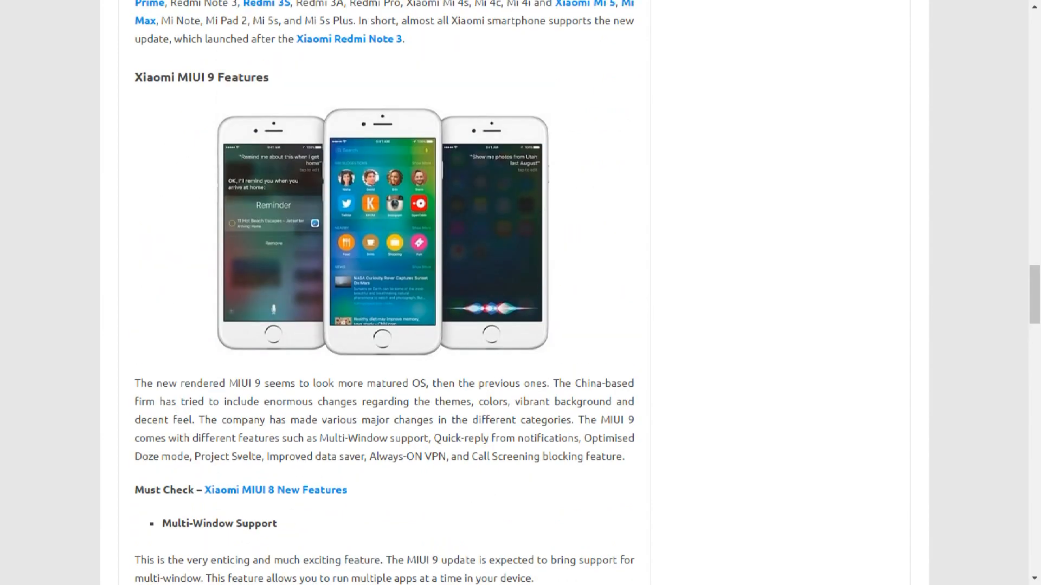
scroll(down, 3)
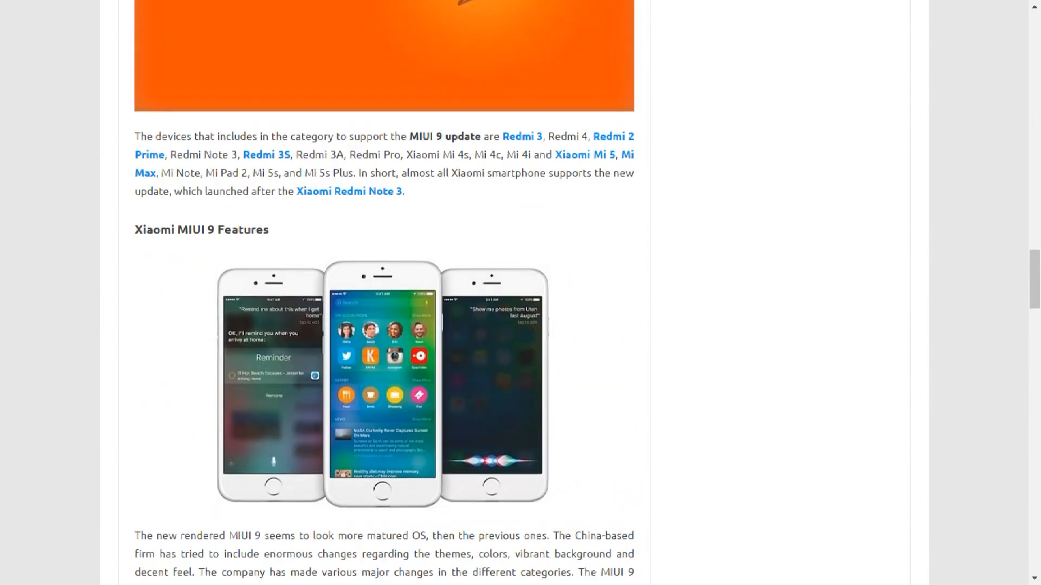
scroll(up, 3)
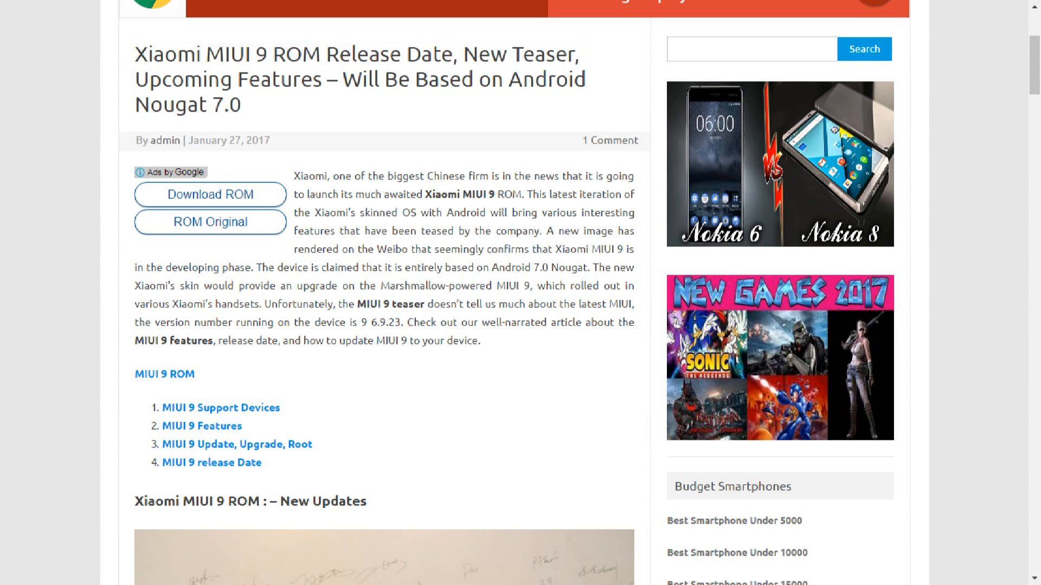
Read down through the New Updates section to the release estimate line.
scroll(down, 3)
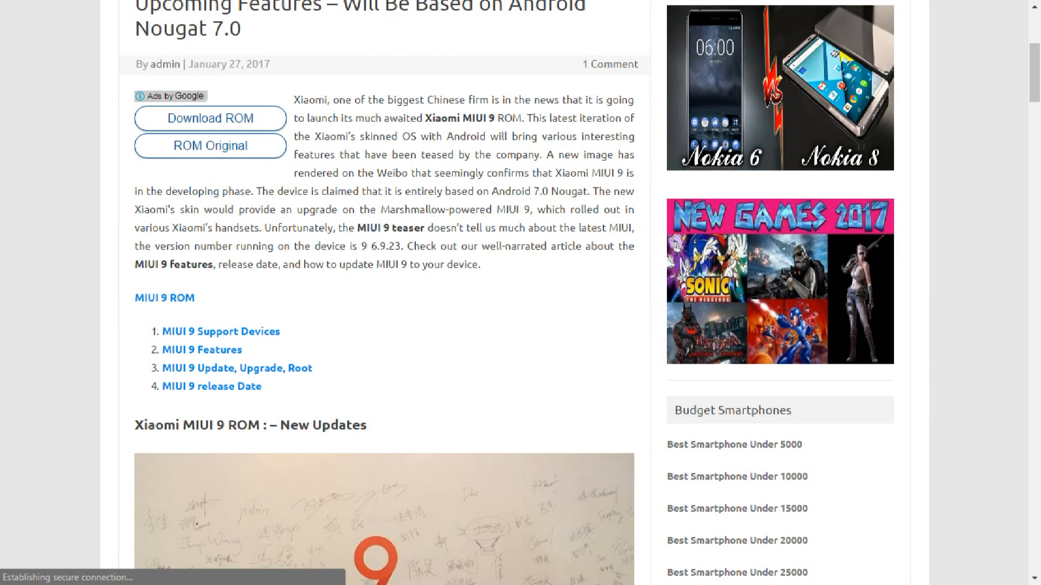
scroll(down, 3)
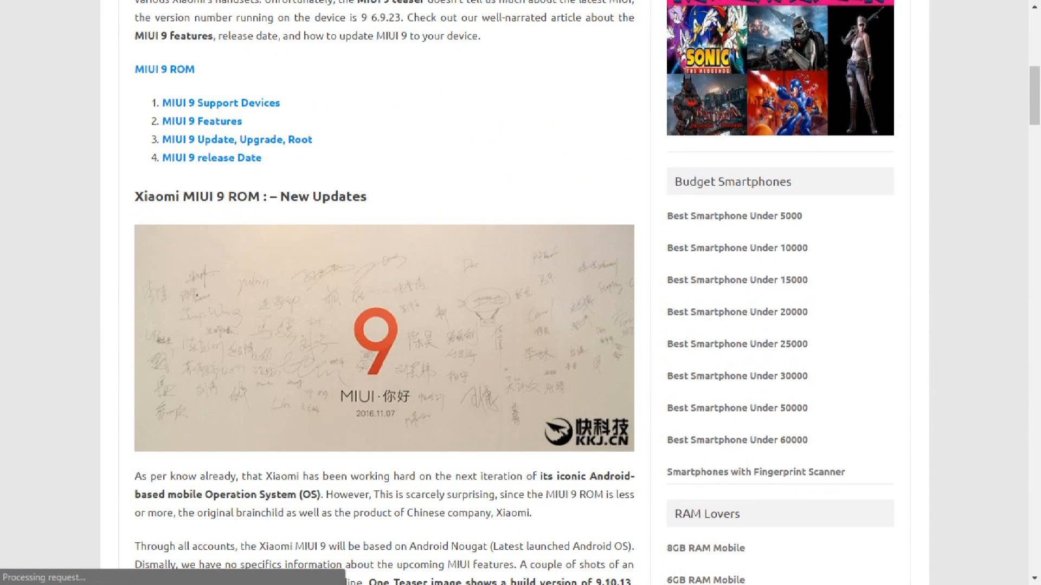
scroll(down, 3)
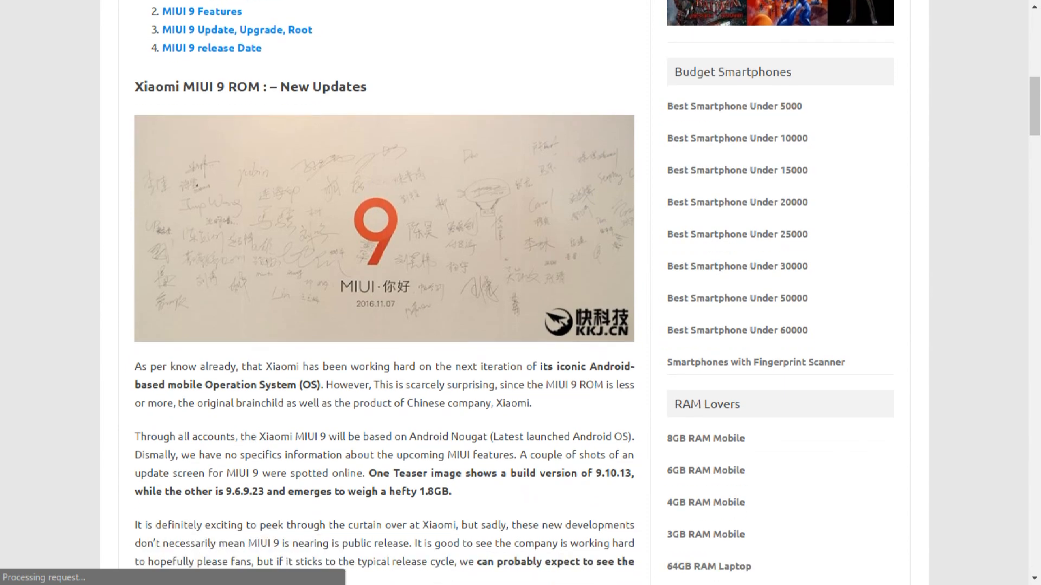
scroll(down, 3)
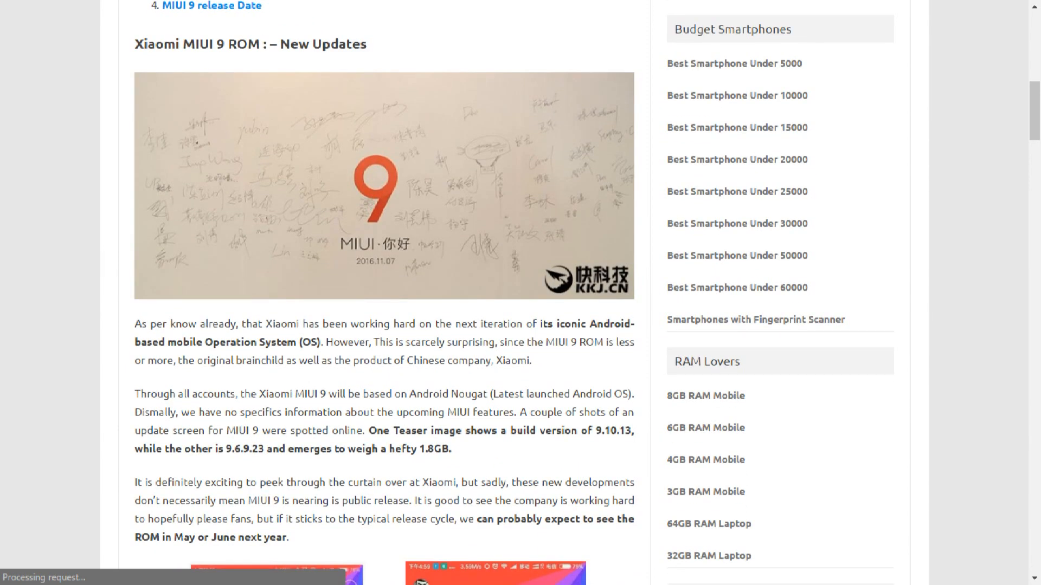
scroll(down, 3)
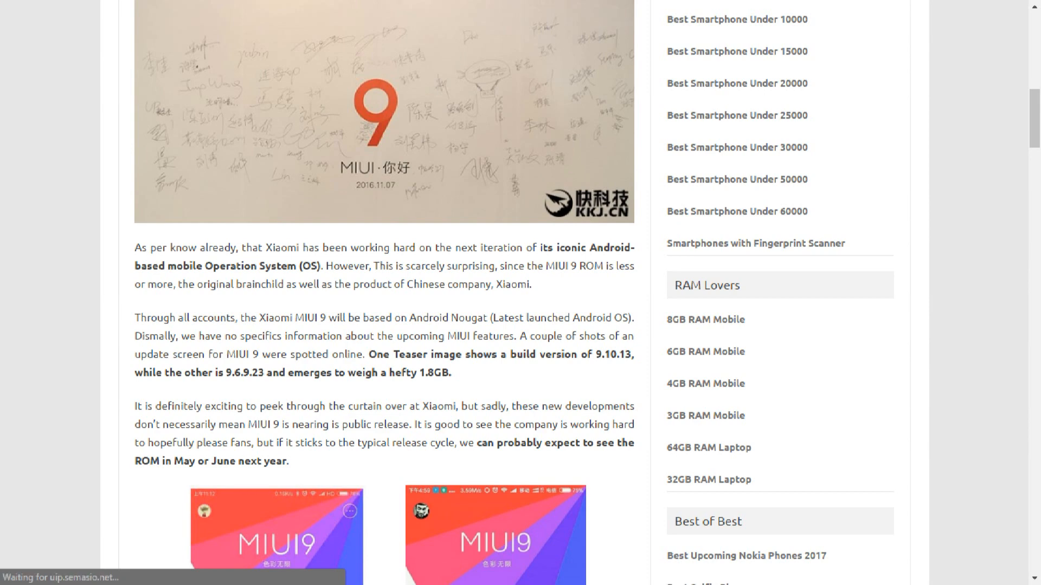
Highlight the release estimate sentence and the word June, then continue to the Release Date heading.
drag(458, 442, 288, 459)
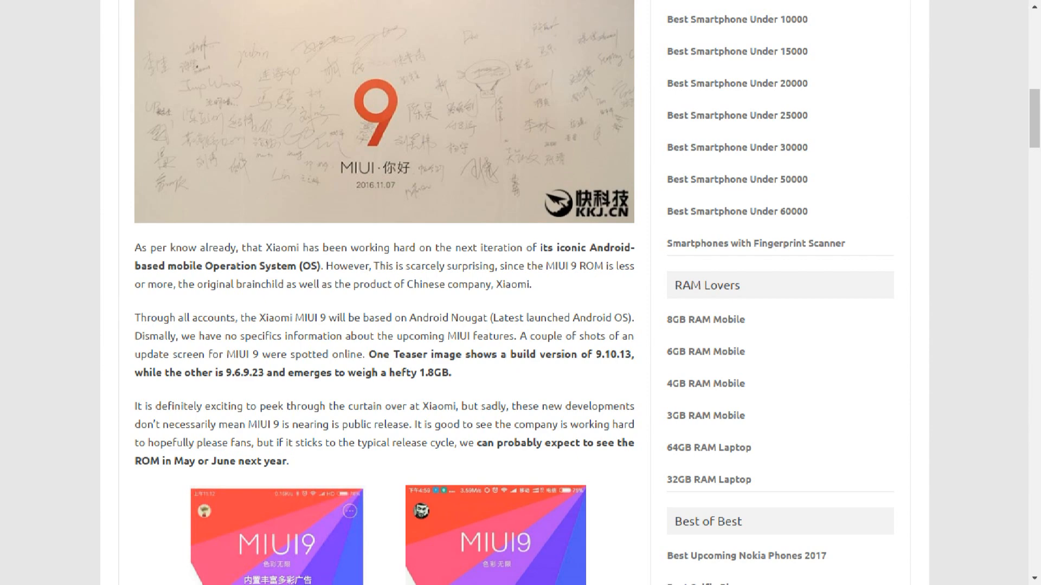
double_click(184, 462)
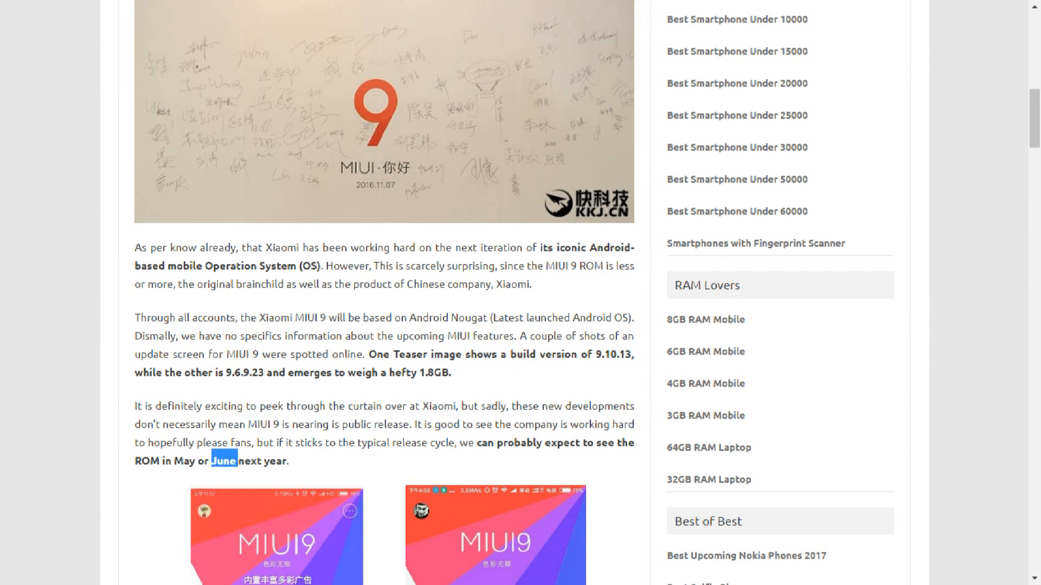
scroll(down, 3)
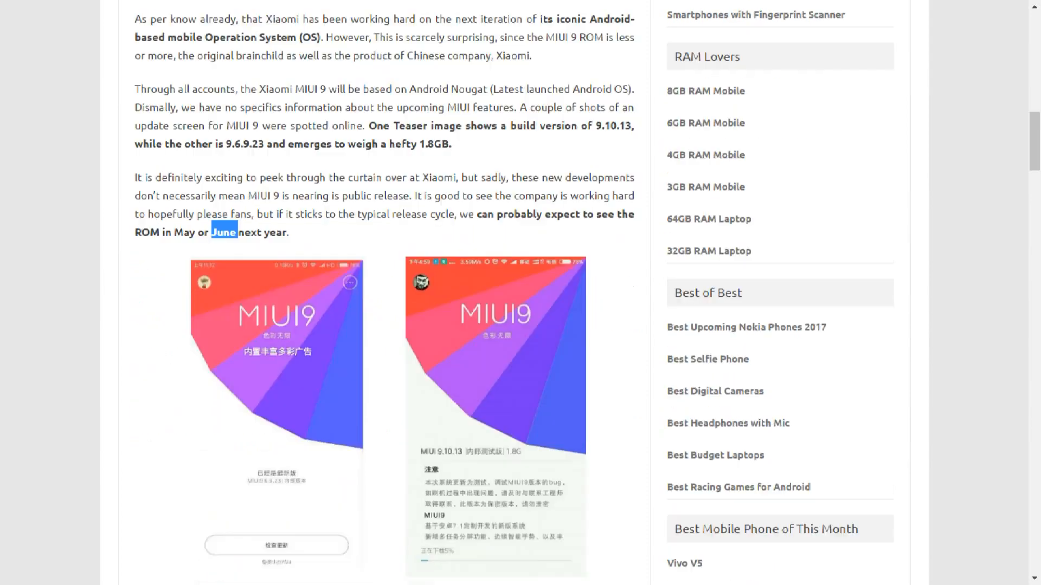
scroll(down, 3)
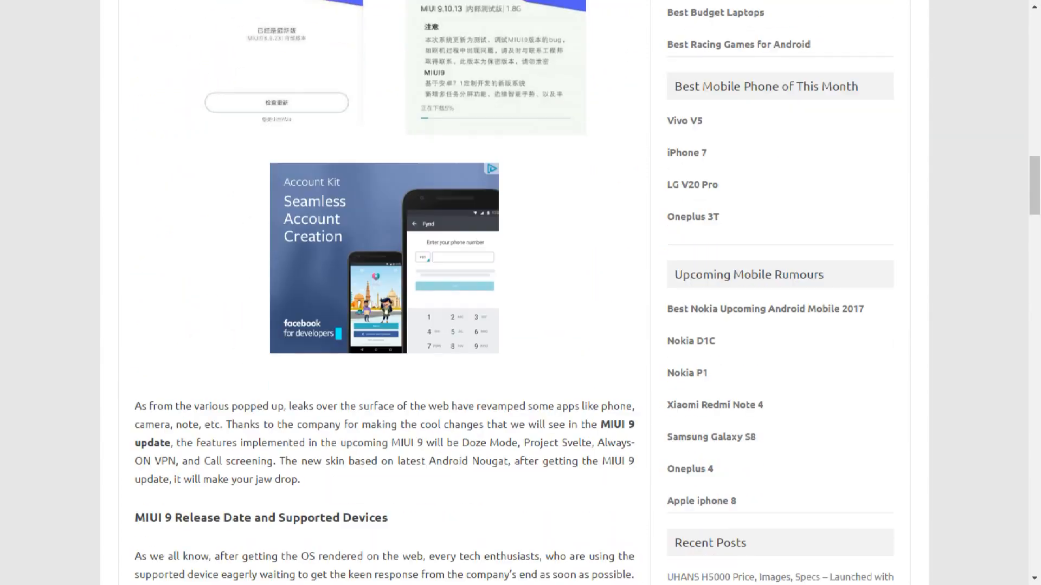
Scroll past the Developer ROM Supported Devices image to the devices paragraph and Features heading.
scroll(down, 3)
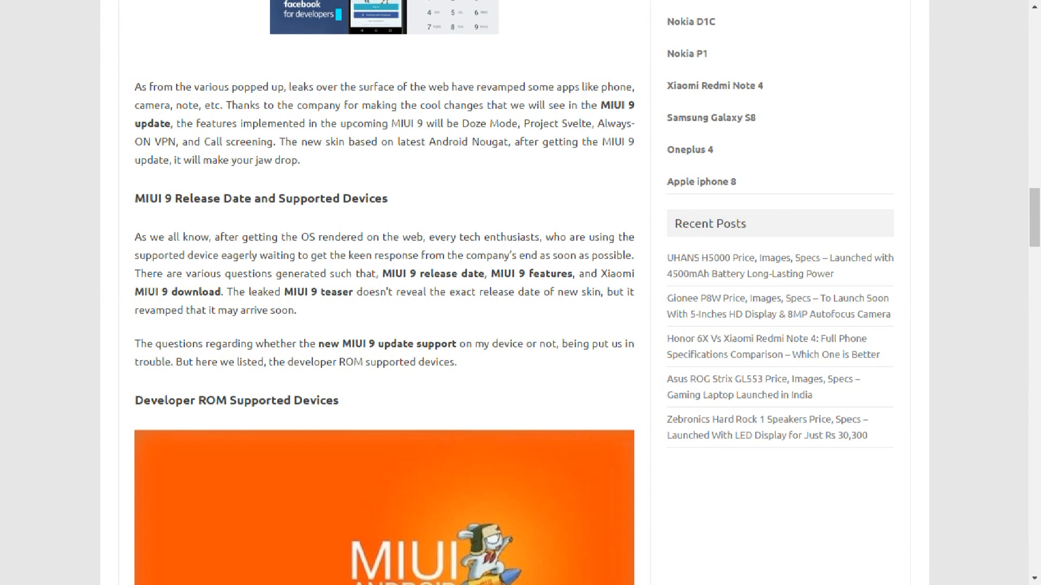
scroll(down, 3)
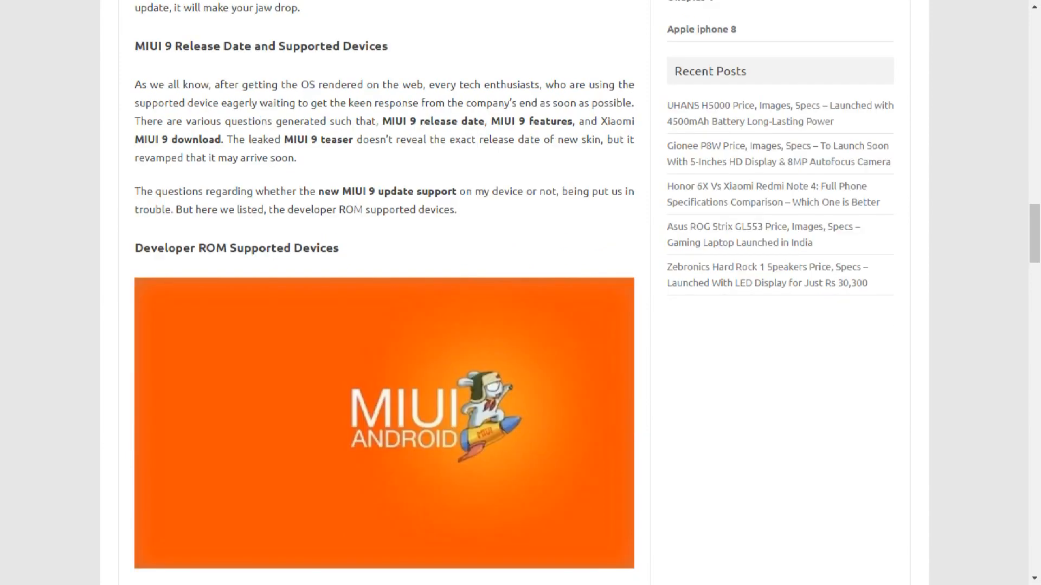
scroll(down, 3)
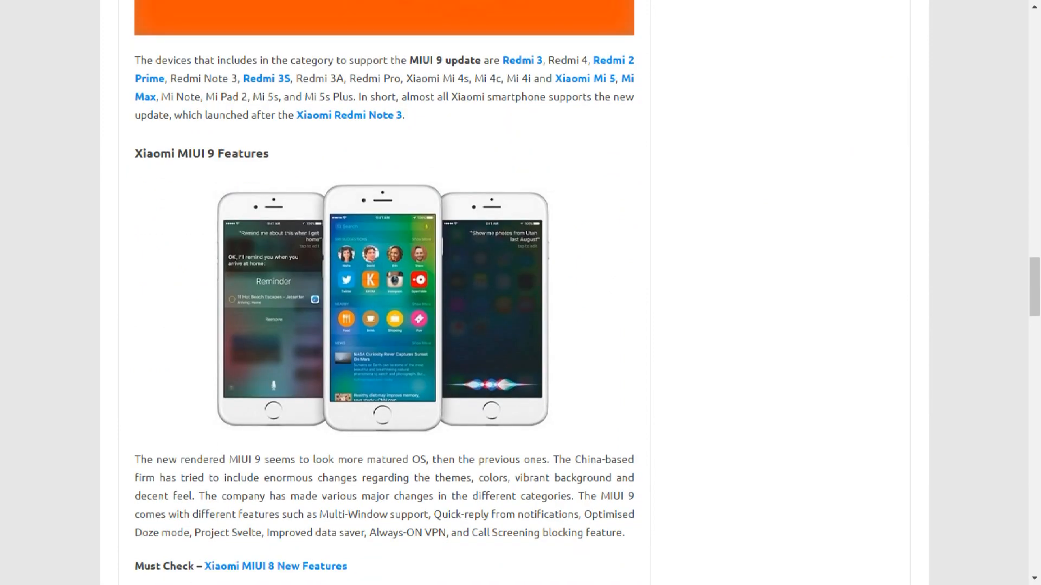
double_click(164, 459)
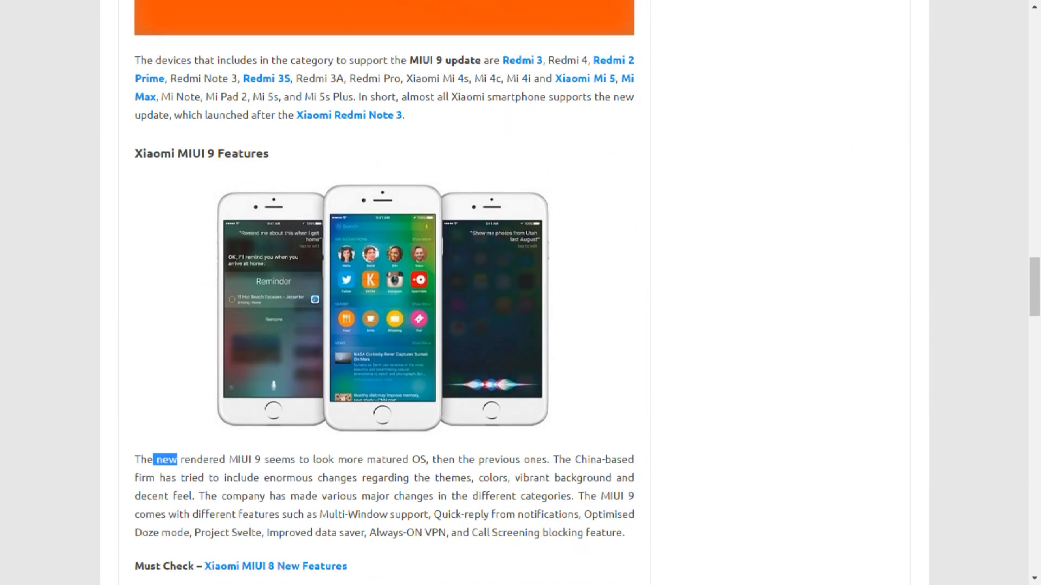
drag(155, 459, 601, 531)
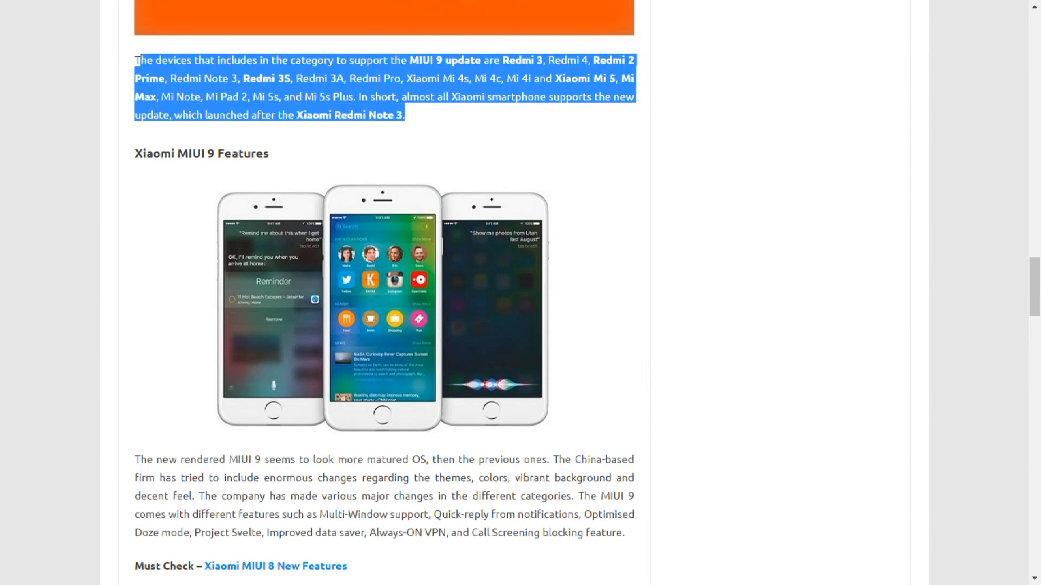
double_click(313, 79)
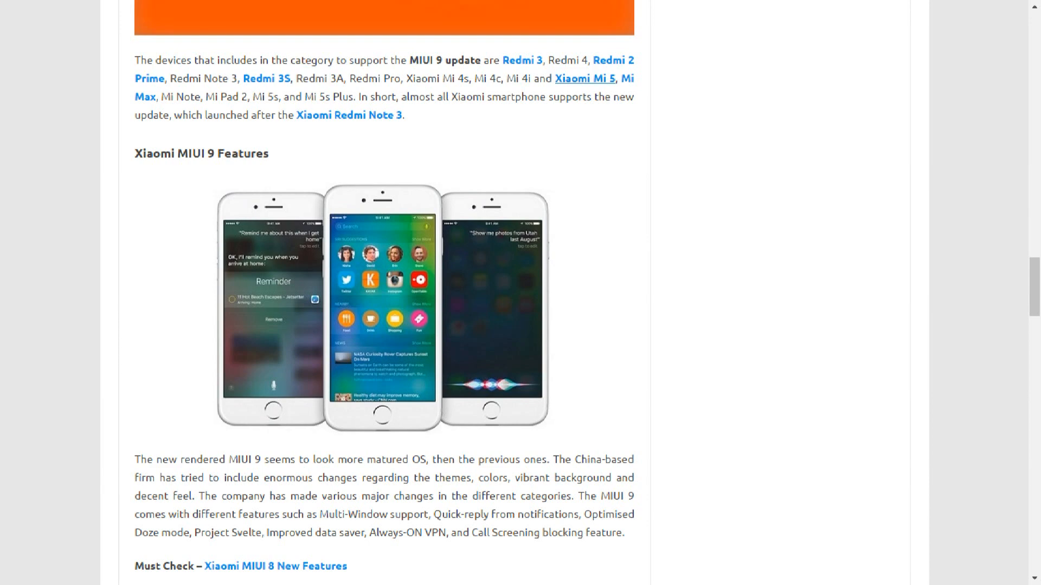
mouse_move(522, 60)
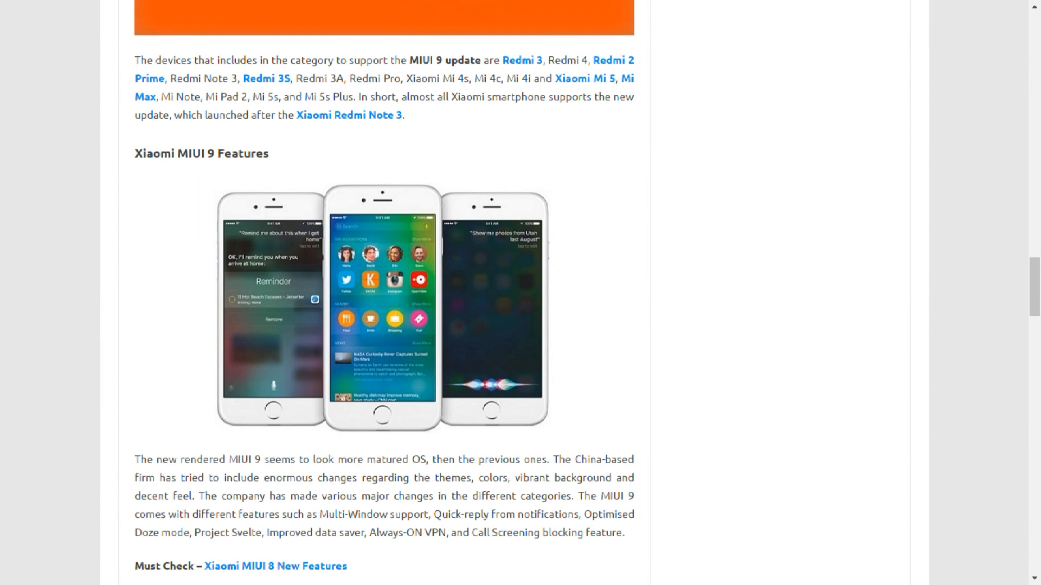
scroll(down, 3)
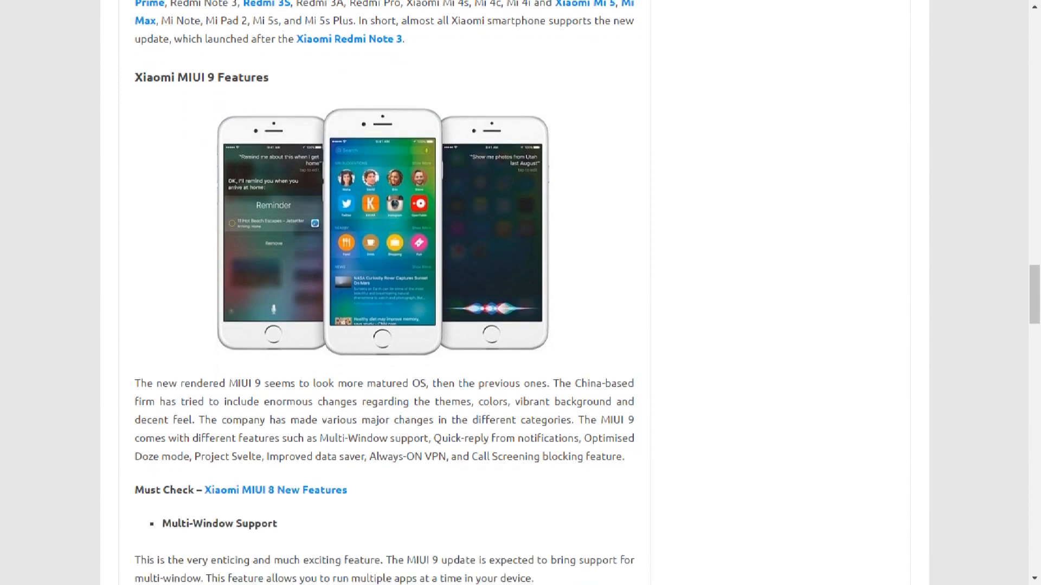
Scroll through the Multi-Window, Quick Reply, Doze Mode and Always ON-VPN bullets to the Updates, Download heading.
scroll(down, 3)
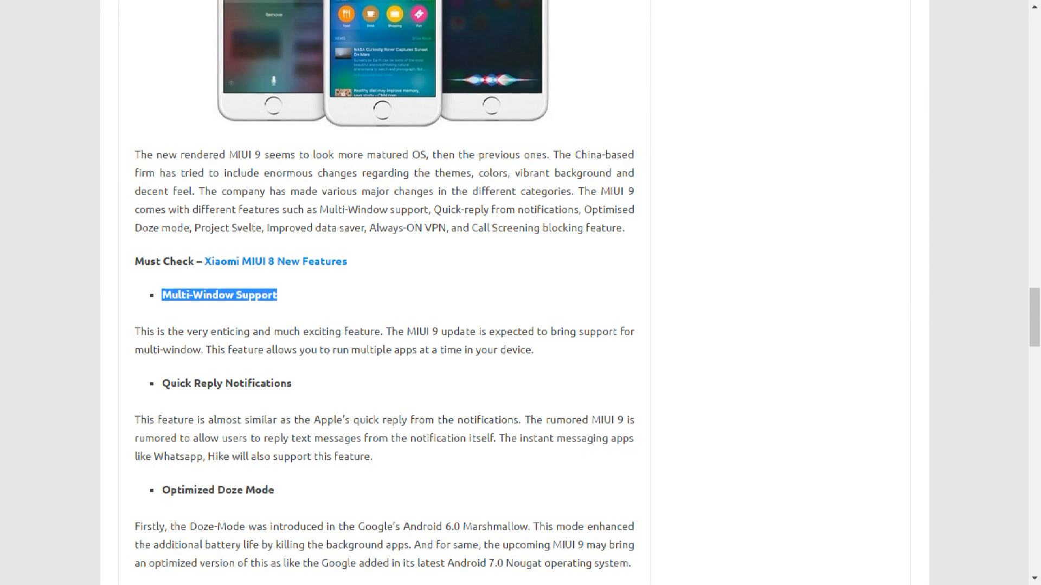
scroll(down, 3)
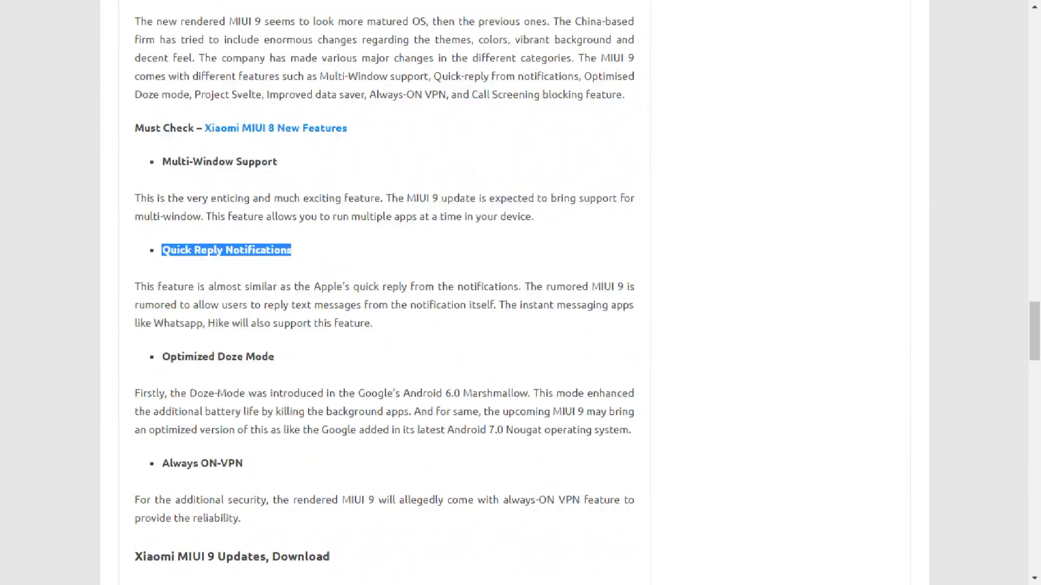
scroll(down, 3)
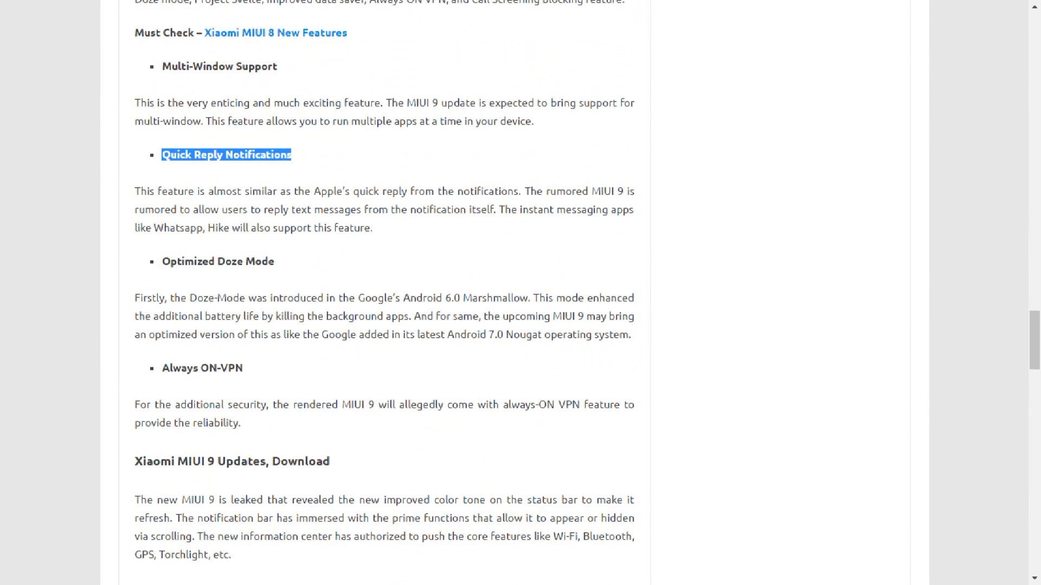